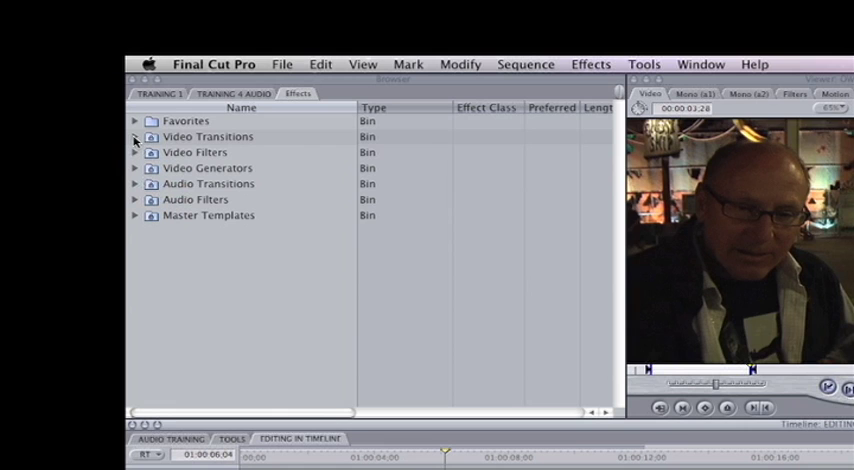
- Expand Video Transitions and the 3D Simulation group in the Effects browser
left_click(136, 136)
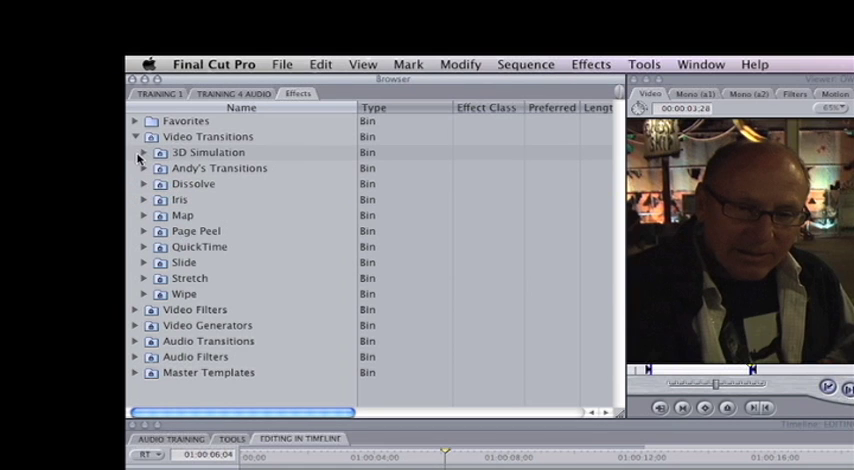
left_click(144, 152)
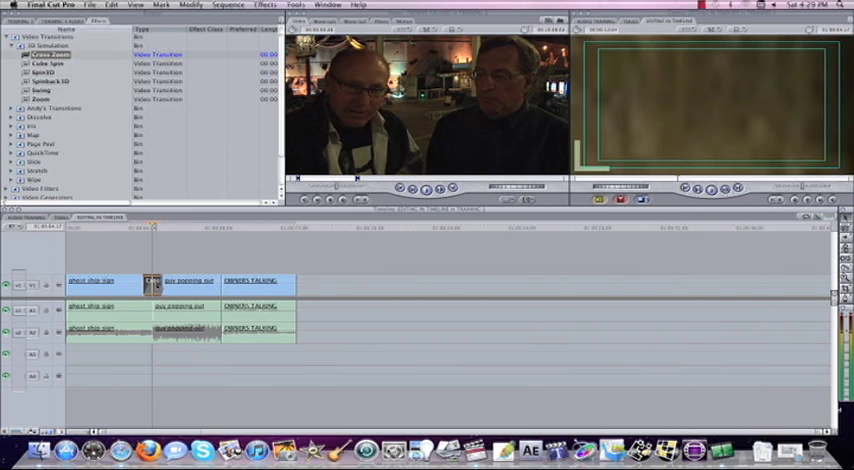
- Set the 3D transition's duration from its context menu and confirm it
right_click(180, 284)
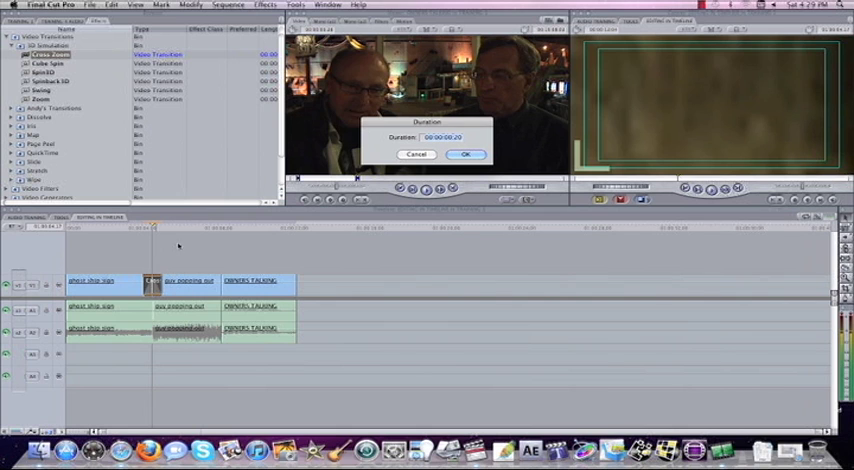
left_click(464, 156)
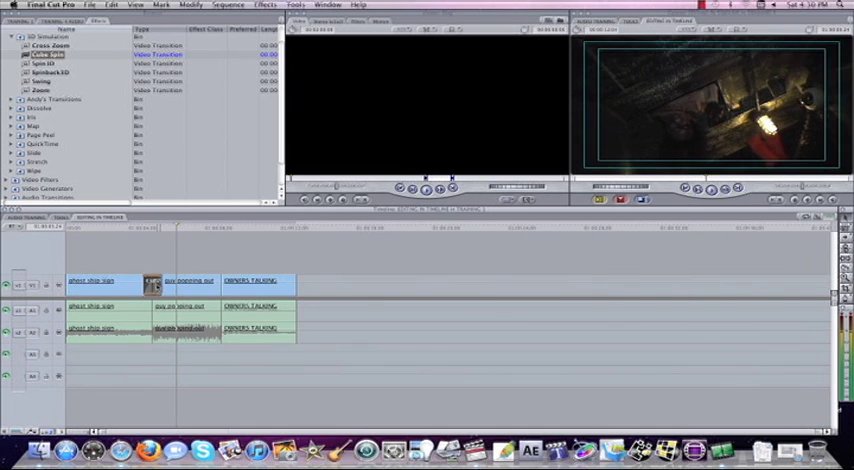
- Edit the 3D transition's Spin Direction in the Viewer, then collapse the 3D Simulation group
right_click(150, 284)
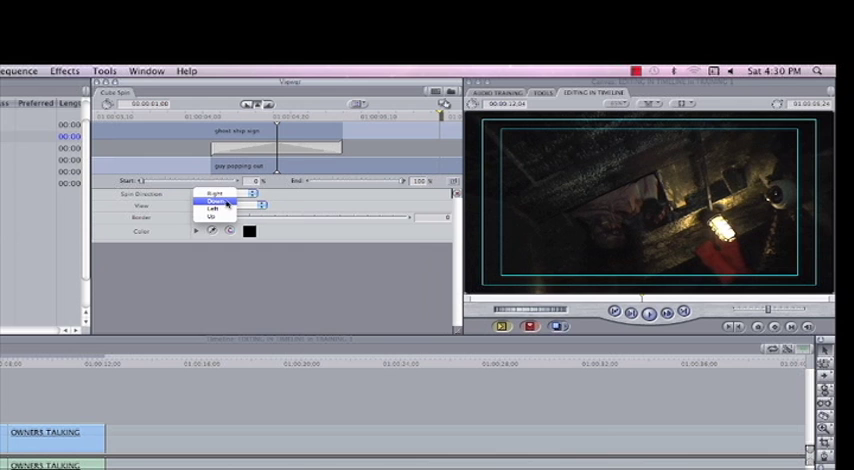
left_click(216, 200)
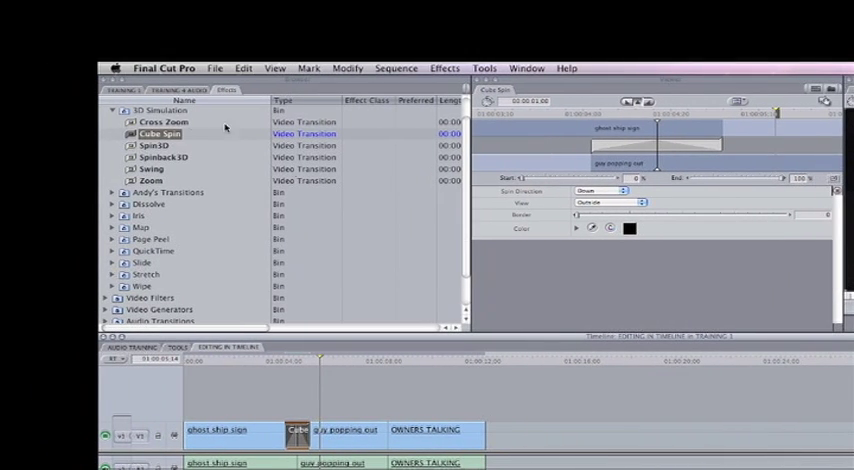
left_click(106, 110)
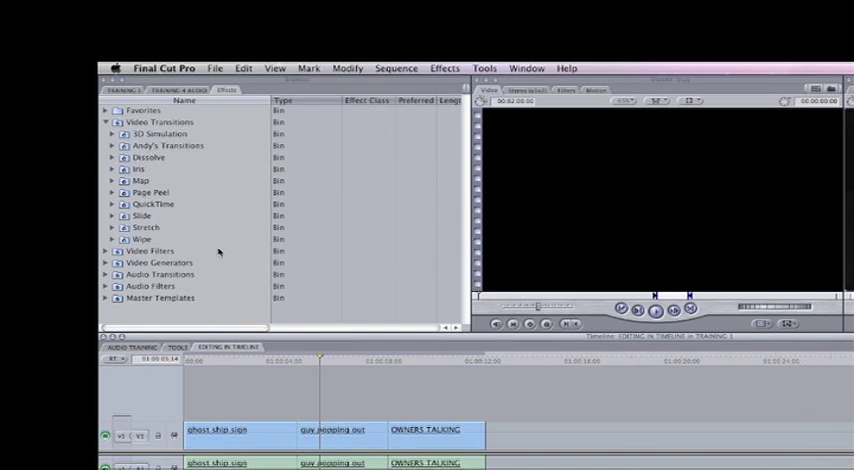
- Apply a Dip to Color Dissolve to the edit and set its dip colour to red
left_click(112, 156)
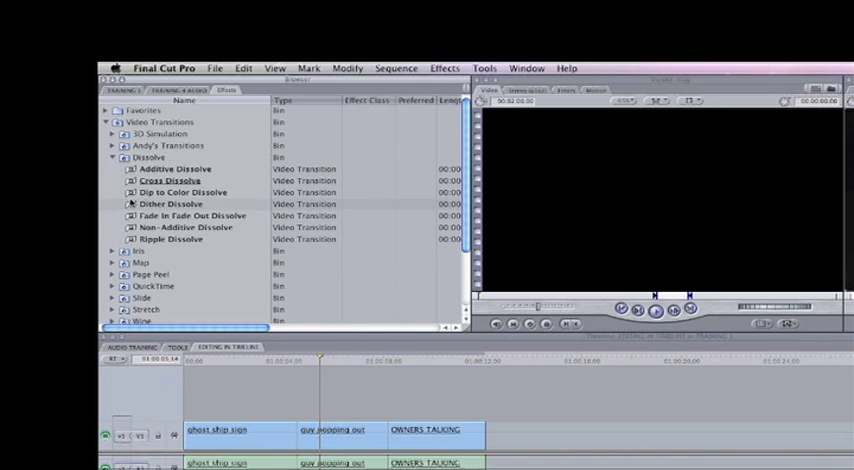
left_click(180, 192)
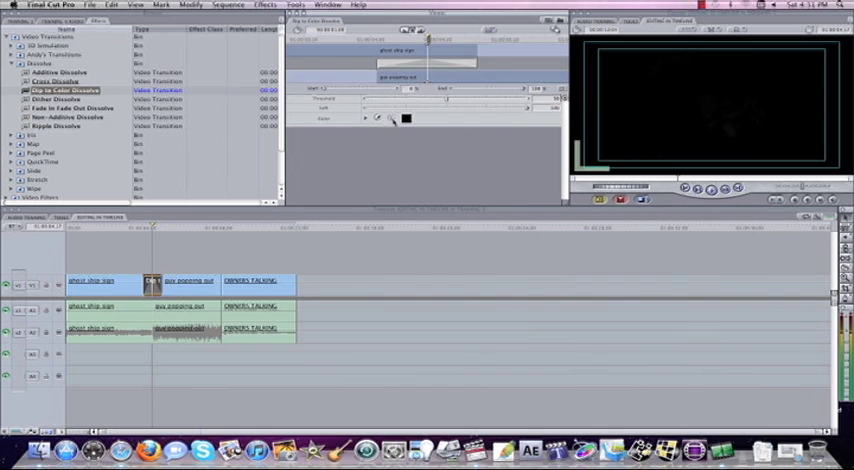
left_click(380, 118)
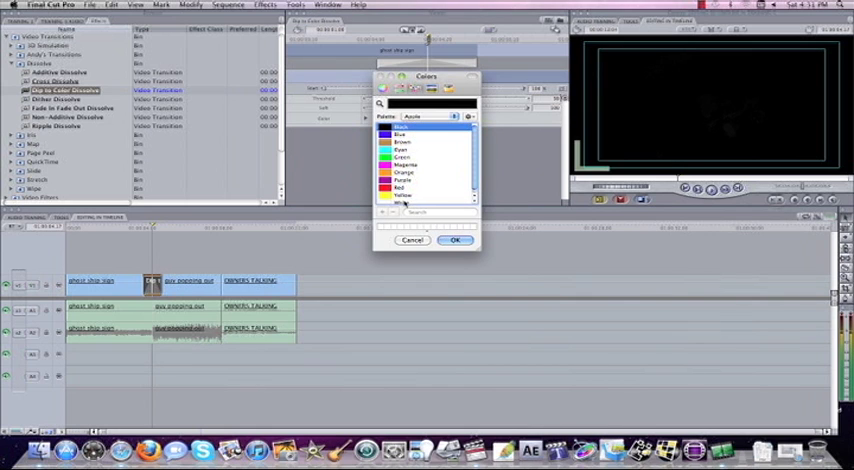
left_click(456, 240)
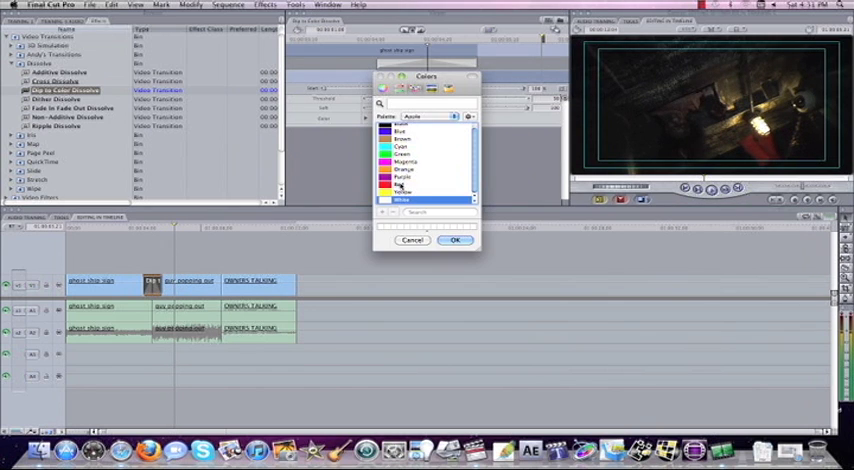
left_click(454, 240)
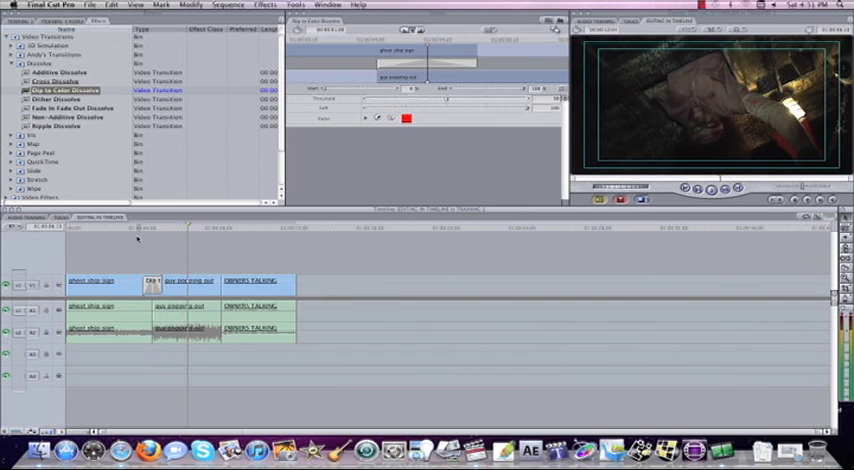
- Set the dissolve transition's duration via its Duration option and confirm
right_click(150, 280)
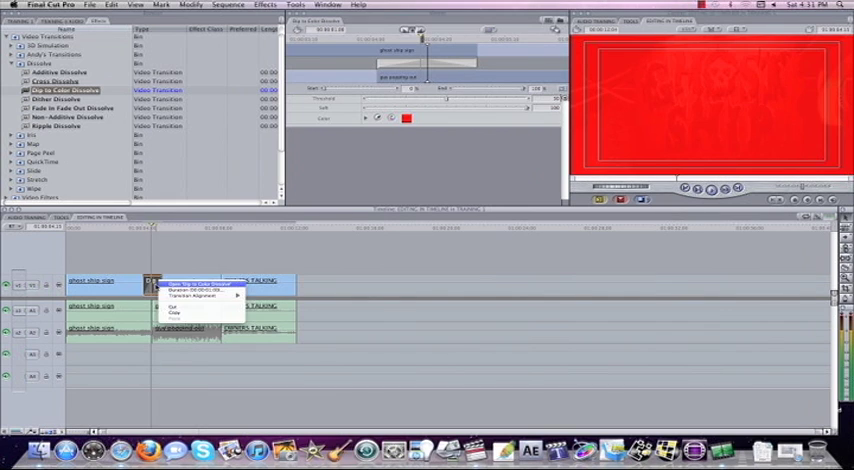
left_click(188, 290)
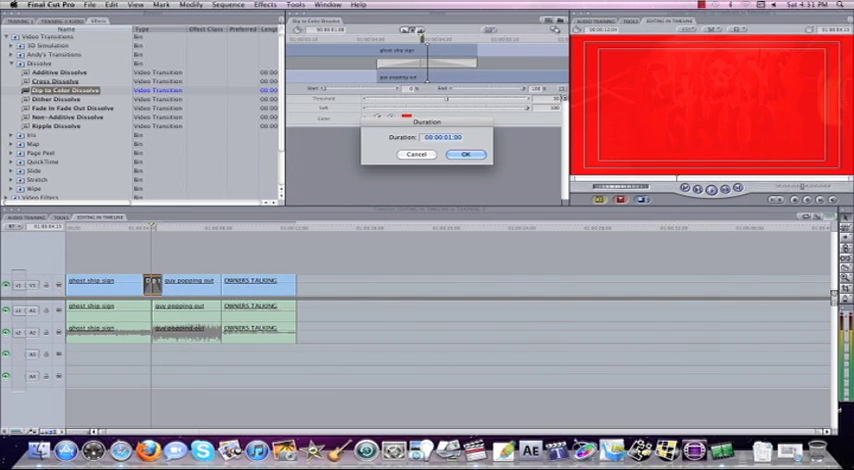
left_click(466, 154)
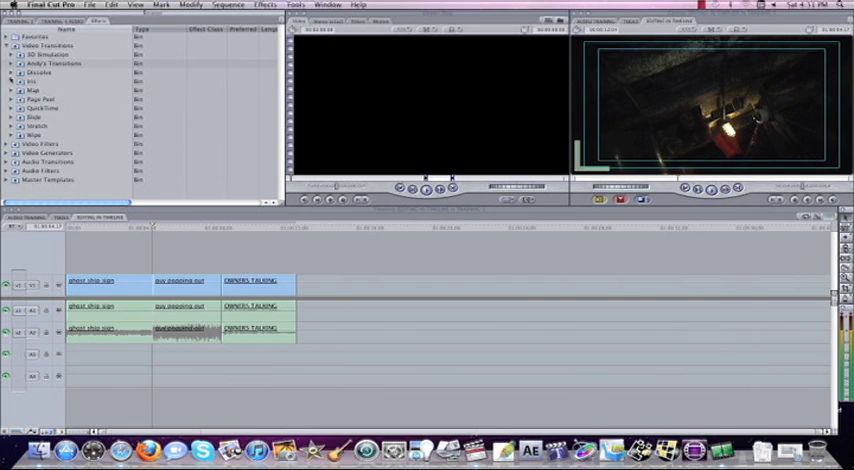
- Apply a Page Peel transition between the first two clips and confirm its duration
left_click(12, 98)
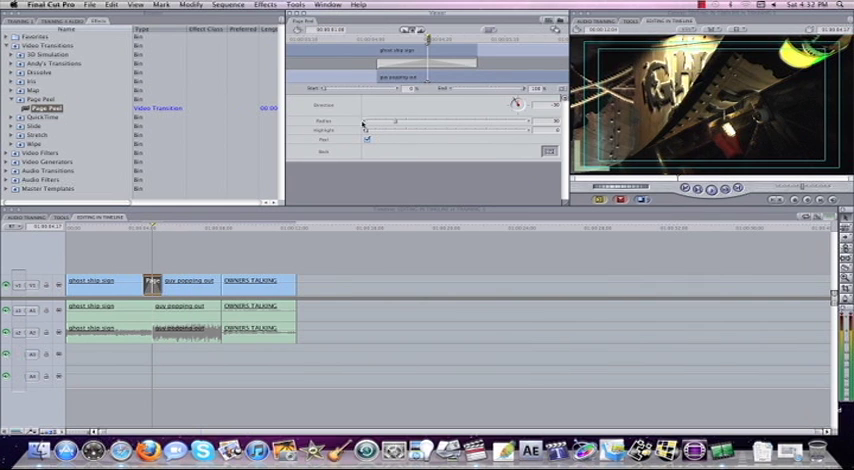
right_click(150, 284)
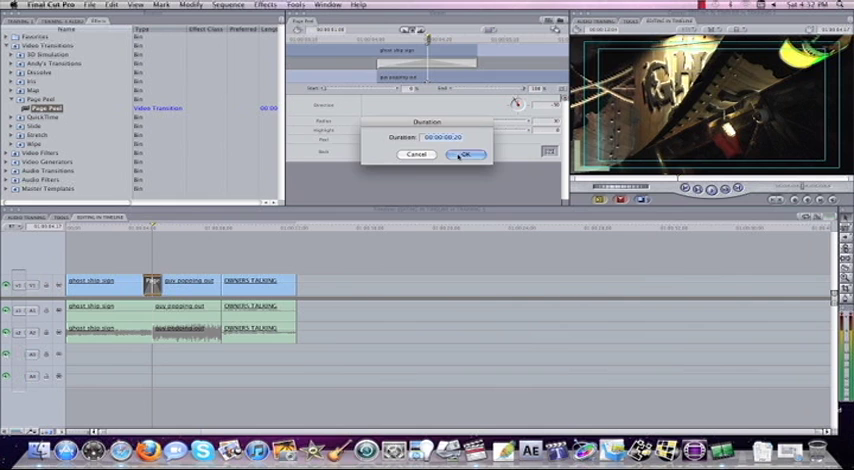
left_click(466, 156)
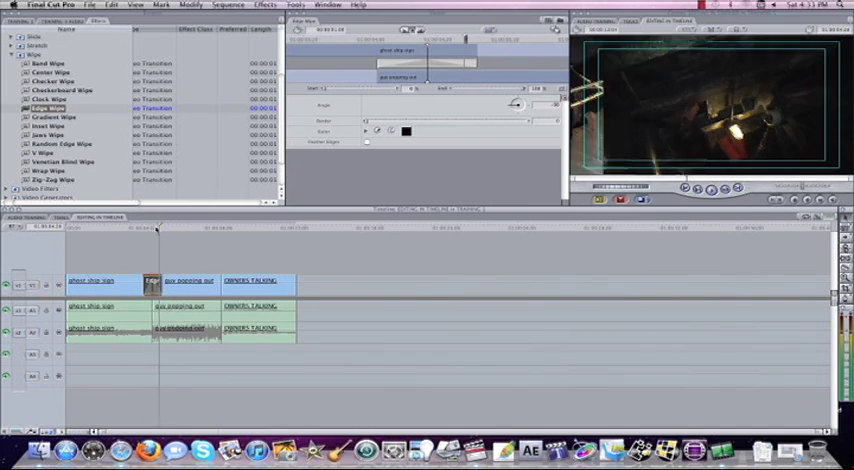
- Set the wipe transition's duration through its Duration option and confirm
right_click(150, 284)
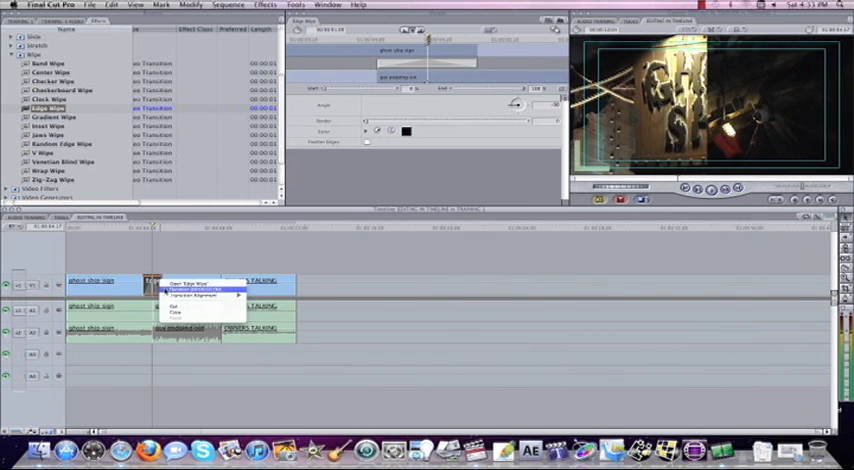
left_click(188, 290)
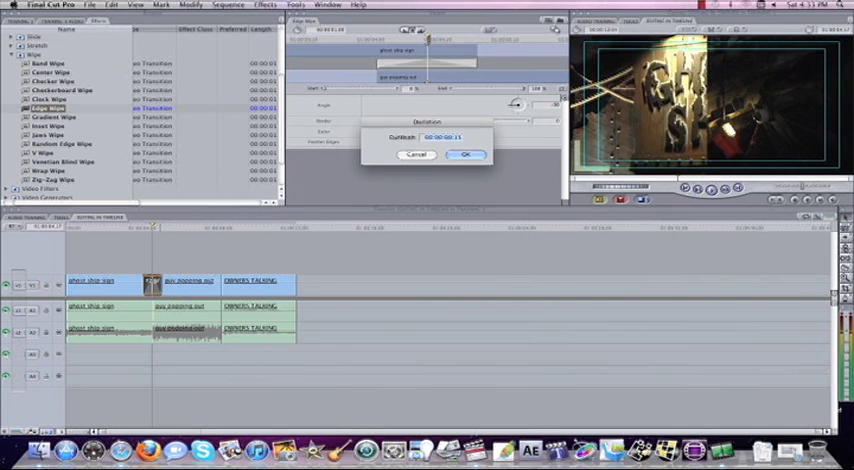
left_click(468, 156)
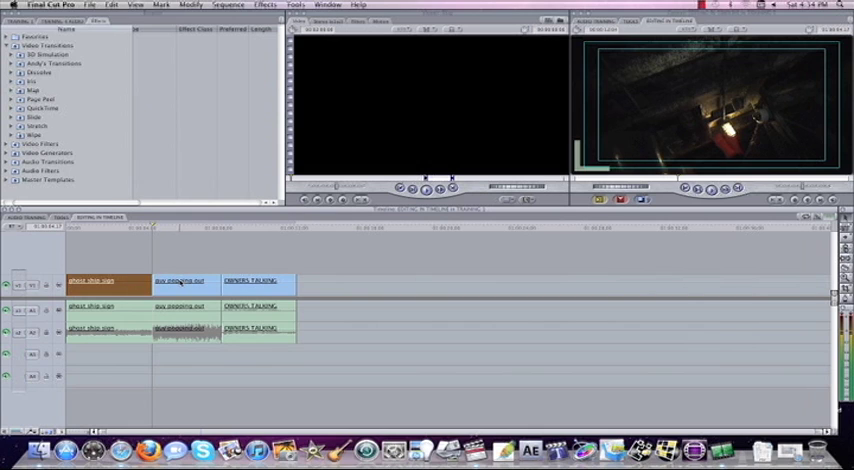
- Deselect the first clip in the timeline after removing the transition
left_click(108, 280)
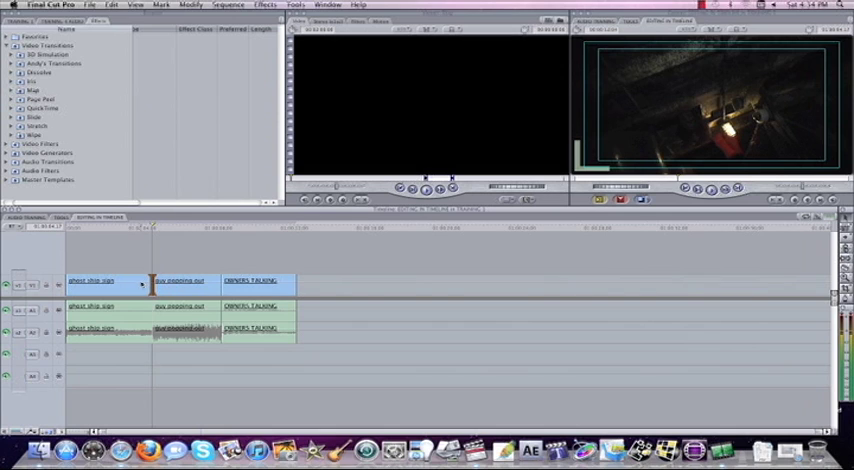
- Select the first timeline clip and collapse the Video Transitions category list
left_click(100, 280)
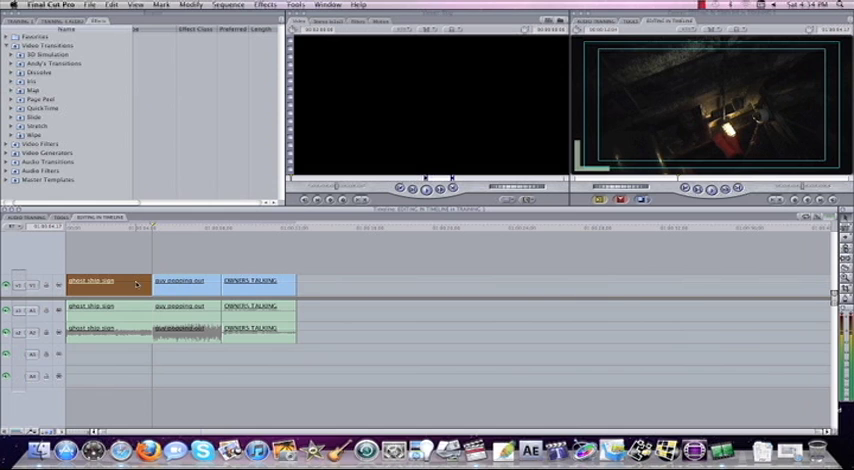
left_click(100, 282)
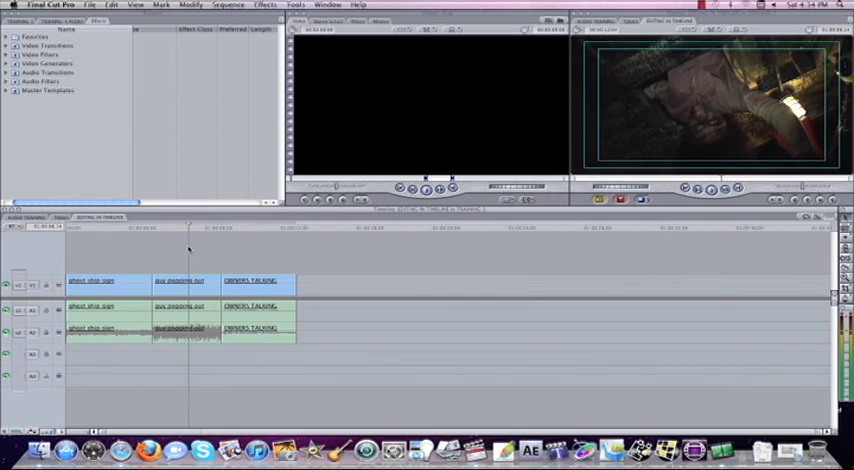
- Adjust the clip's Scale in the Motion tab and return it to 100
left_click(182, 280)
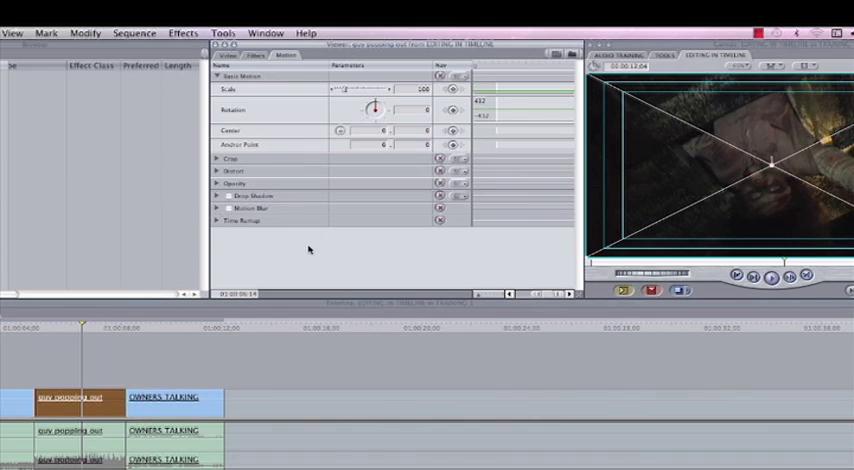
mouse_move(368, 180)
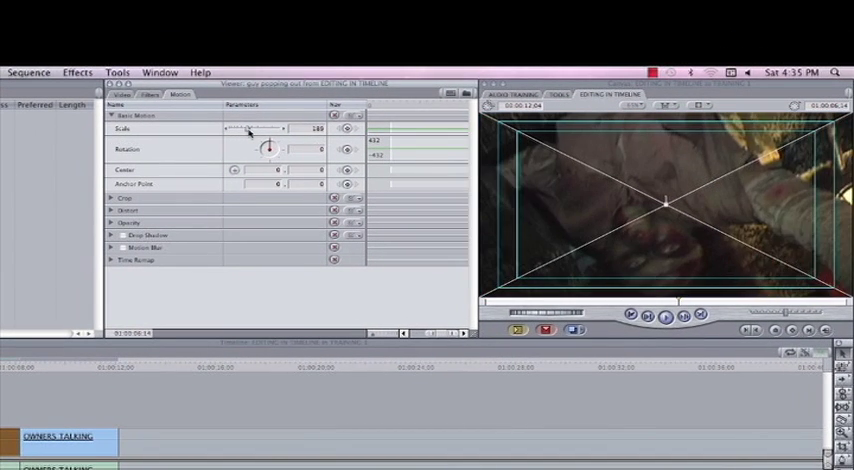
left_click_drag(248, 128, 258, 128)
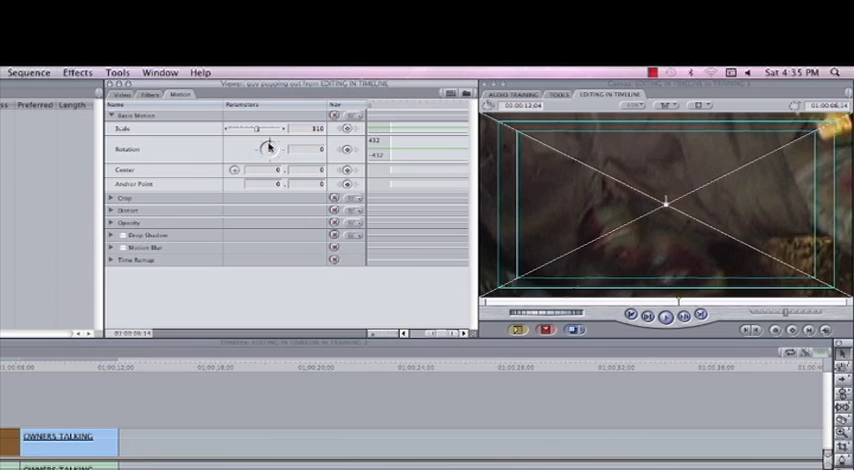
left_click_drag(268, 148, 258, 142)
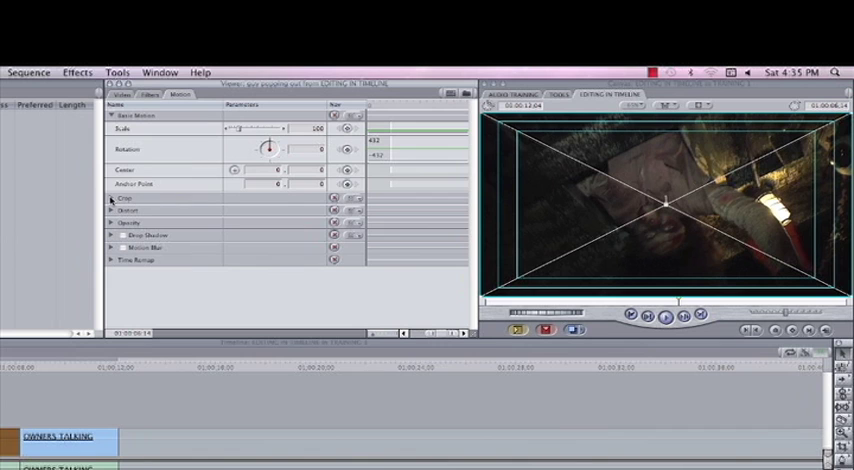
- Expand Crop and pull in all four edges to leave a small central square
left_click(108, 196)
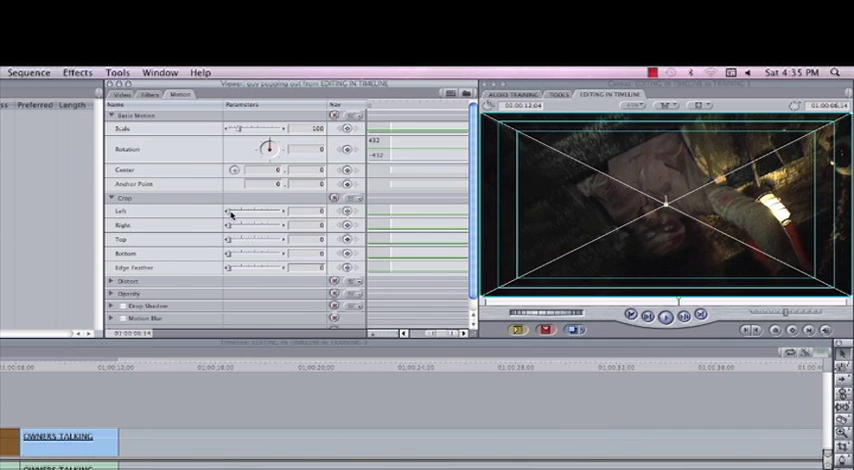
left_click_drag(236, 212, 248, 212)
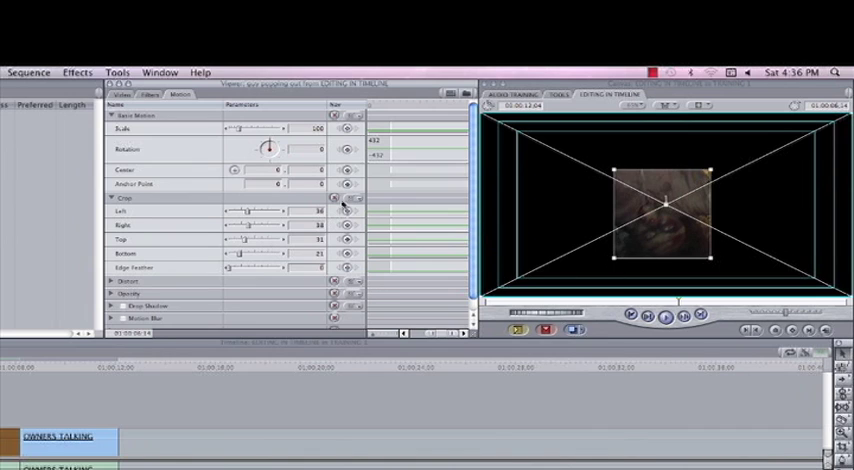
mouse_move(268, 228)
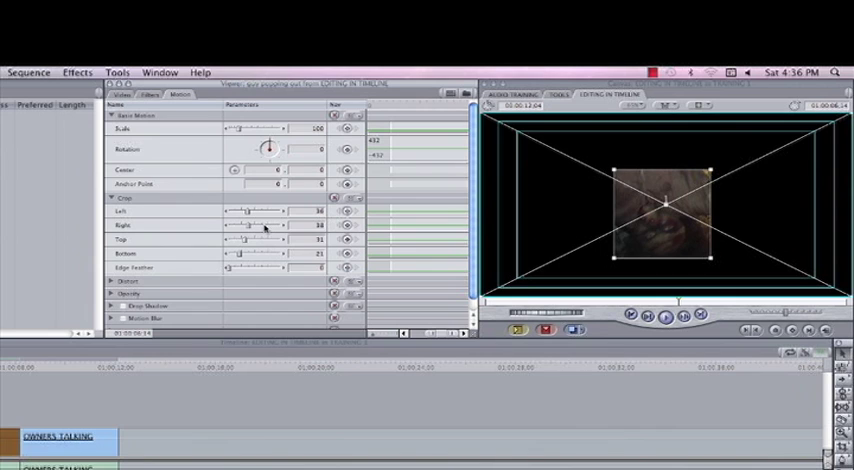
mouse_move(332, 200)
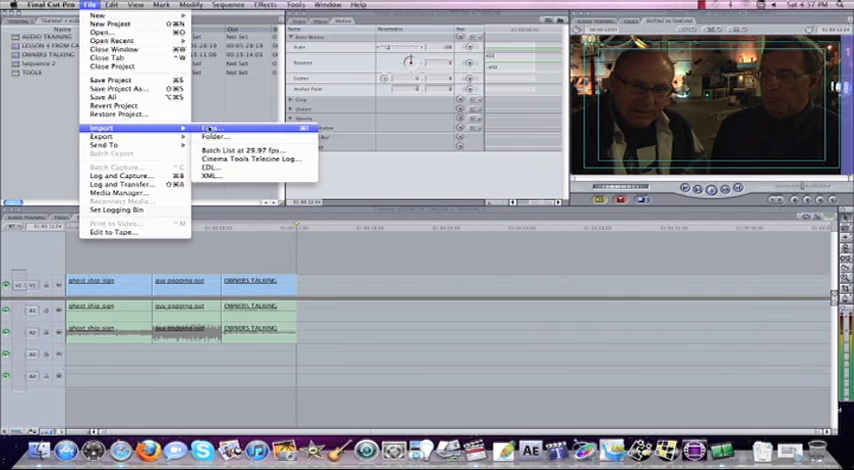
- Import the green-screen red can photo from its folder into the project
left_click(214, 136)
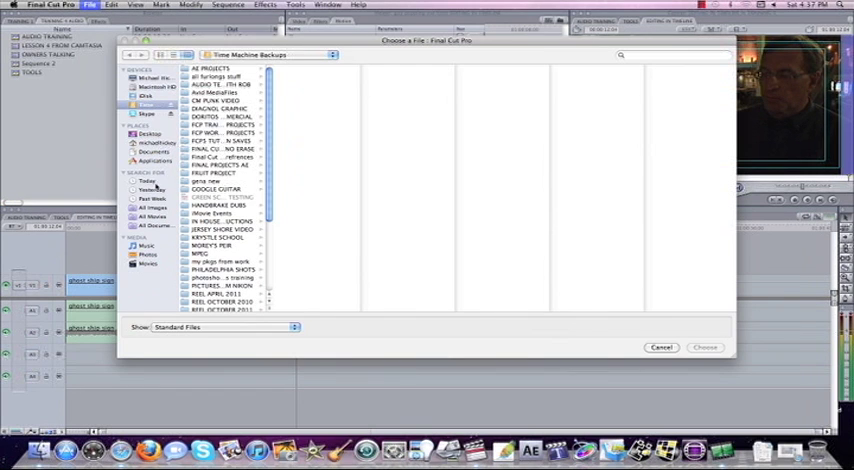
left_click(148, 132)
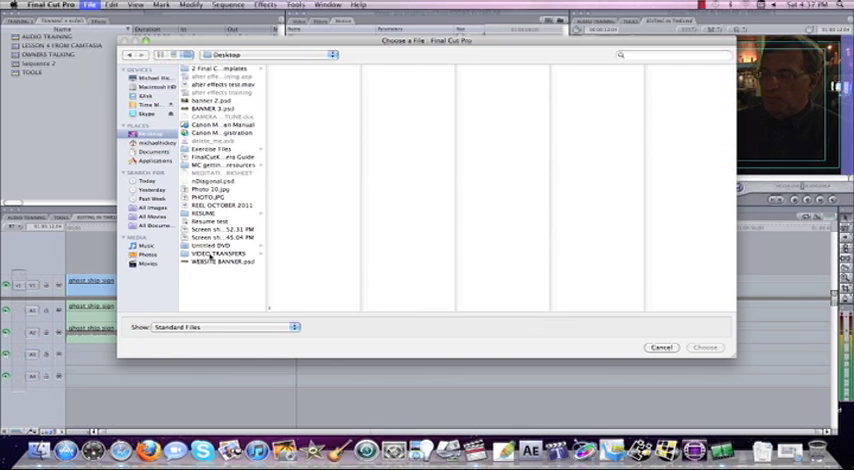
left_click(208, 196)
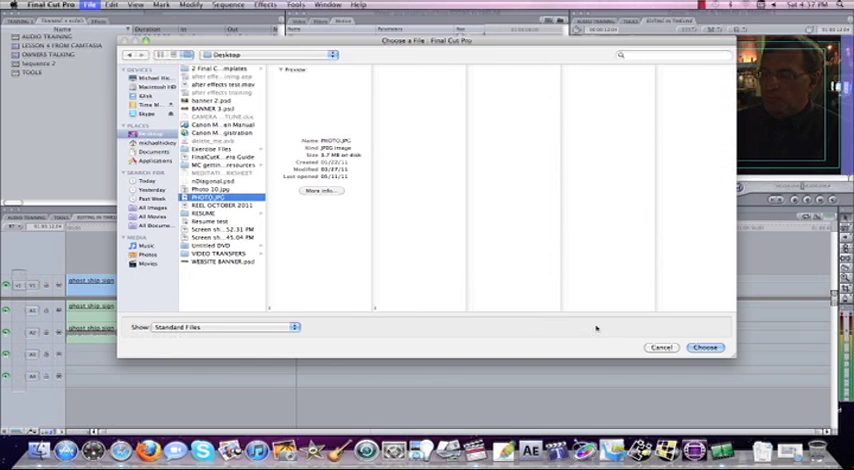
left_click(704, 348)
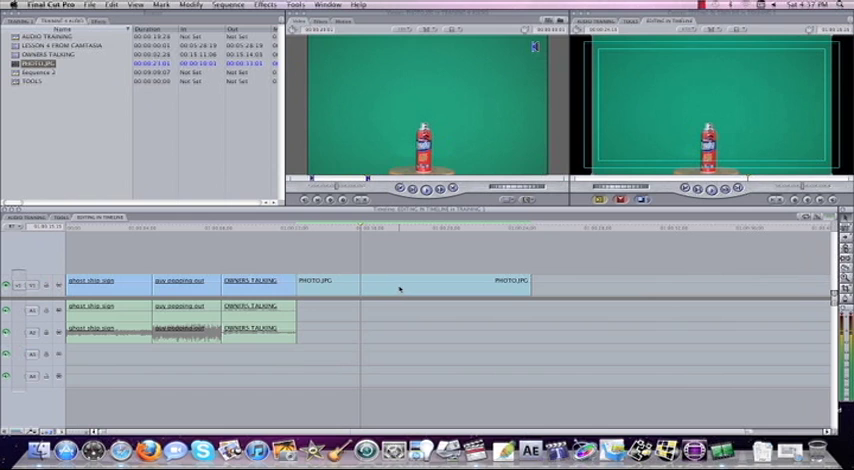
- Bring up the can photo clip's Motion properties for scaling
left_click(410, 280)
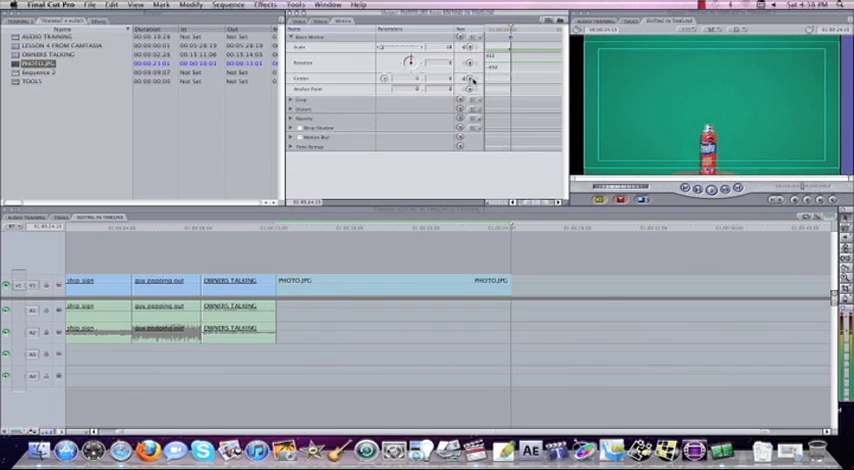
mouse_move(500, 196)
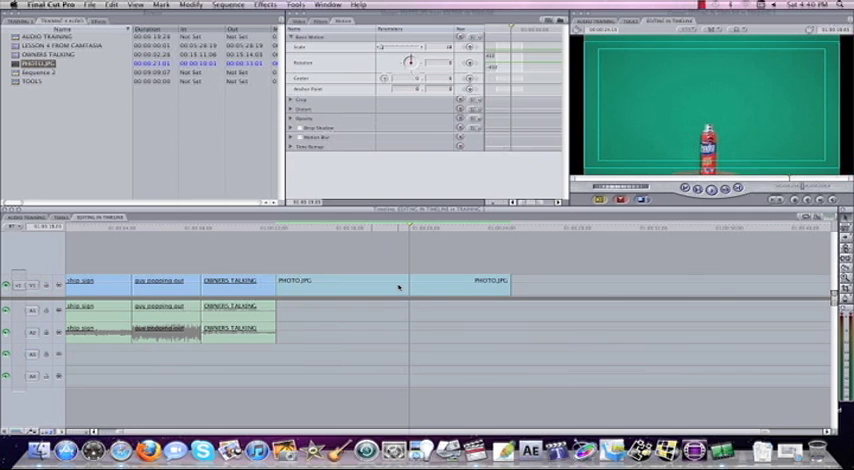
- Switch the canvas view from Image to Image+Wireframe for the can photo
left_click(384, 280)
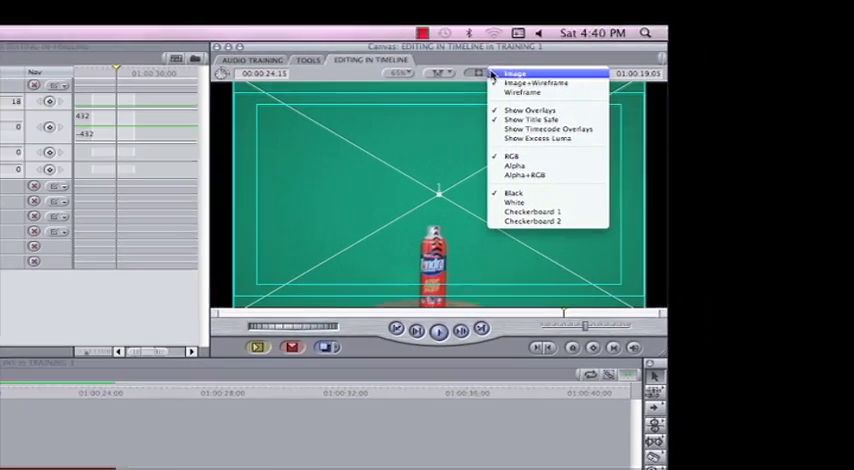
left_click(470, 76)
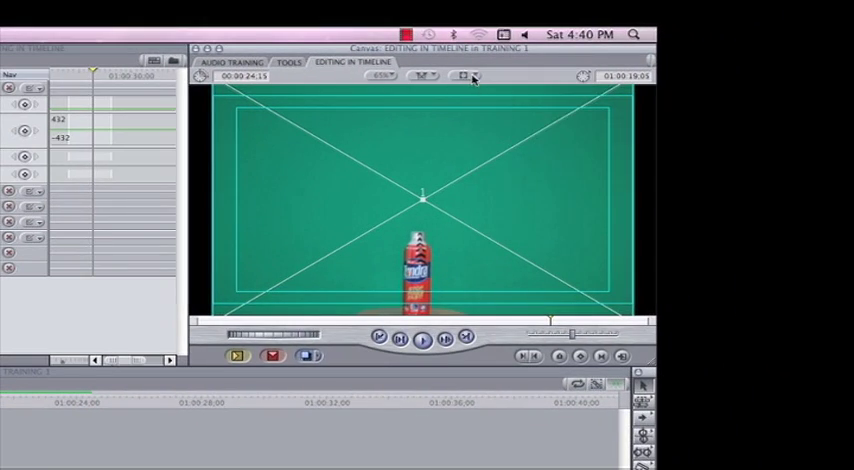
left_click(466, 76)
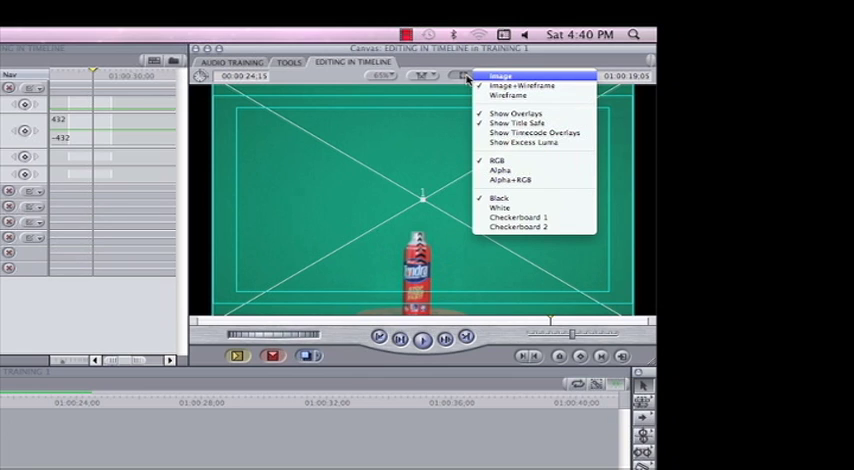
left_click(500, 76)
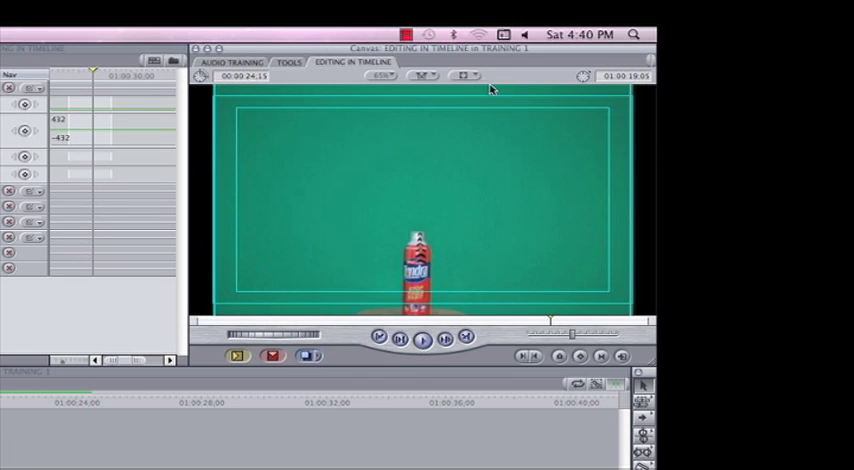
mouse_move(436, 206)
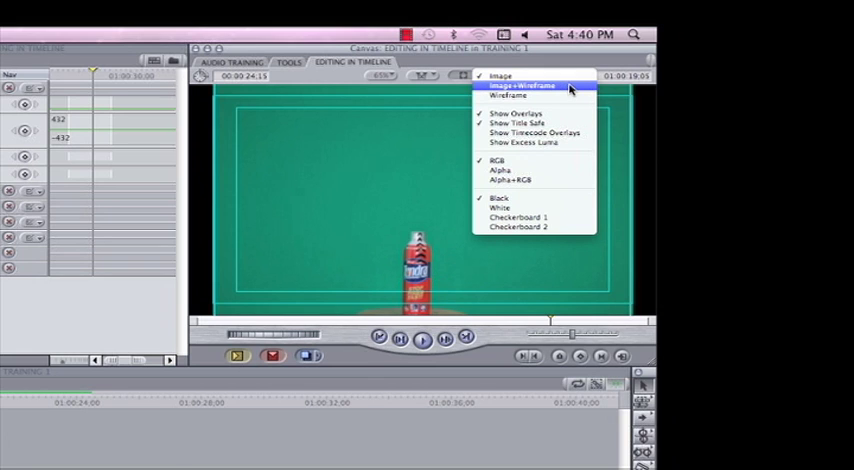
left_click(510, 96)
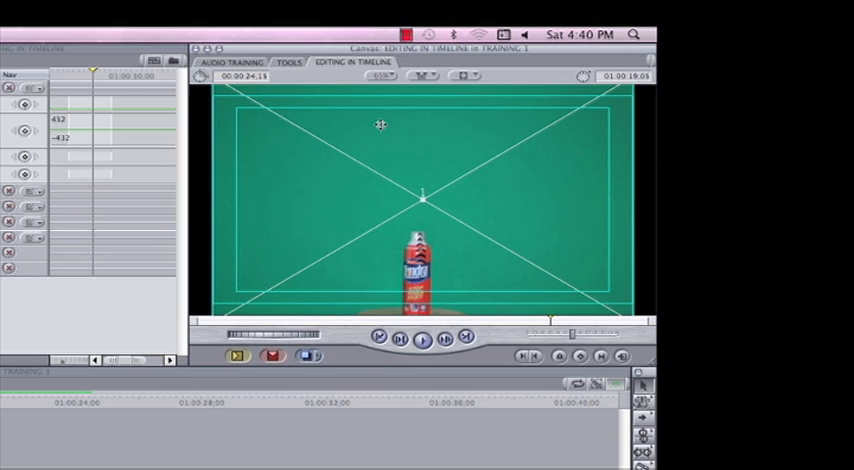